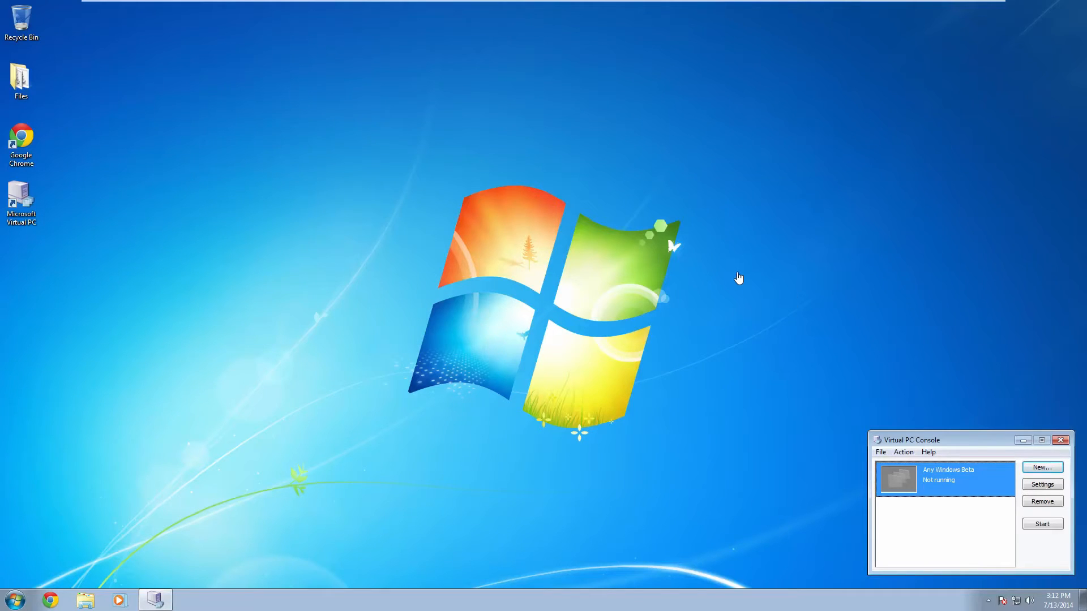
{"action": "mouse_move", "coordinate": [955, 531]}
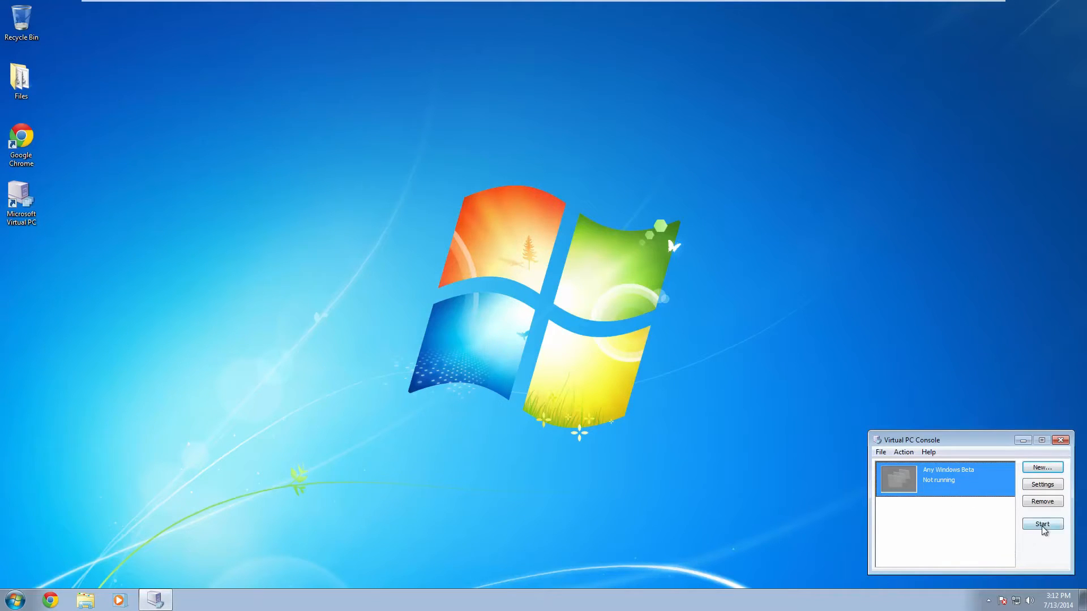
Boot Any Windows Beta into BIOS setup and set the System Date to 01/01/1997, saving with F10.
{"action": "left_click", "coordinate": [1043, 524]}
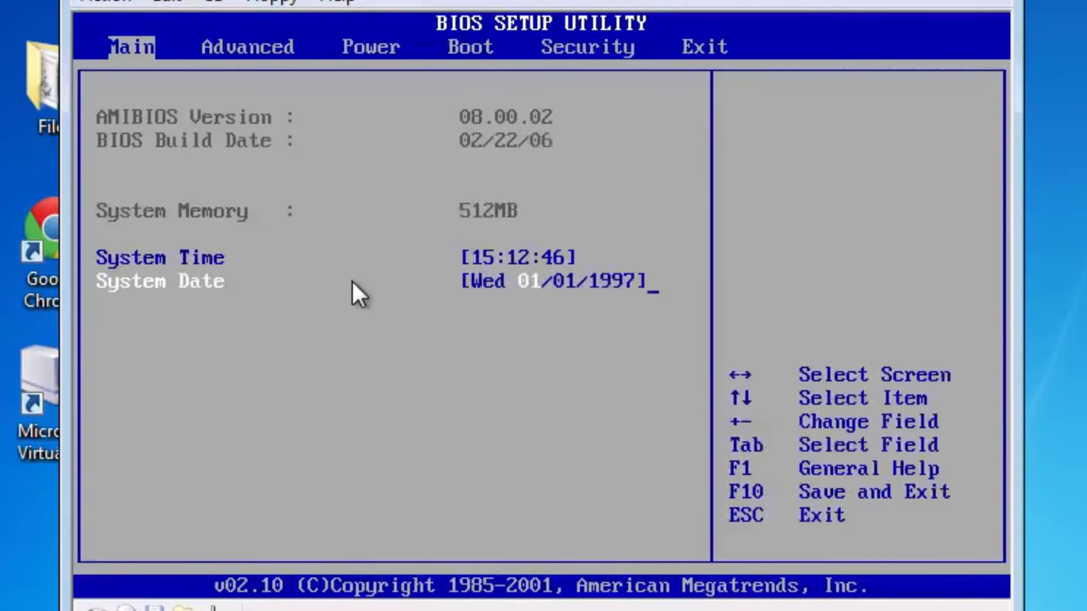
{"action": "left_click", "coordinate": [470, 47]}
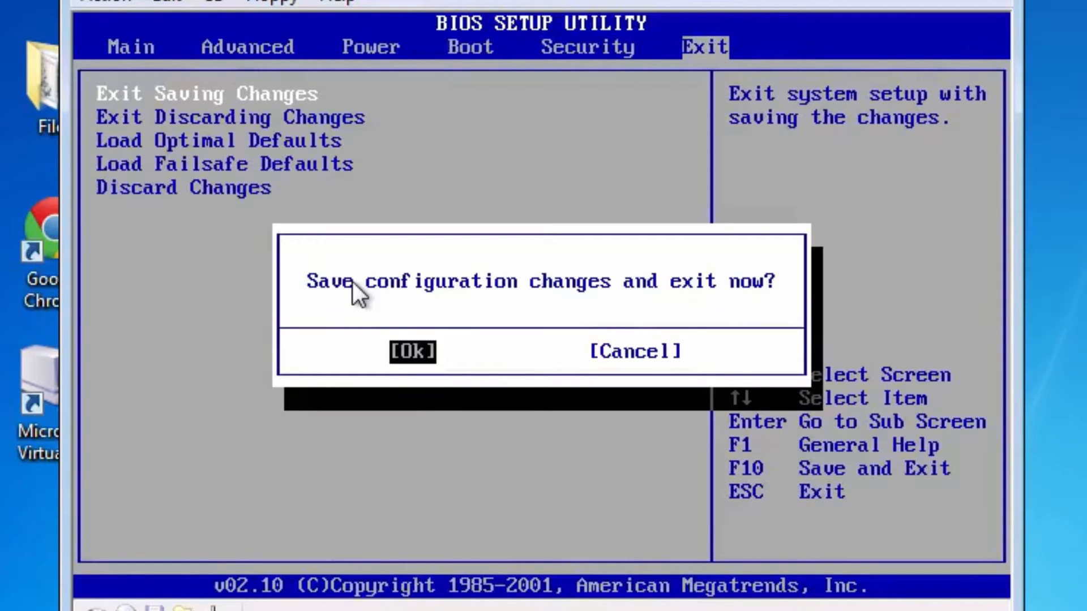
{"action": "left_click", "coordinate": [412, 351]}
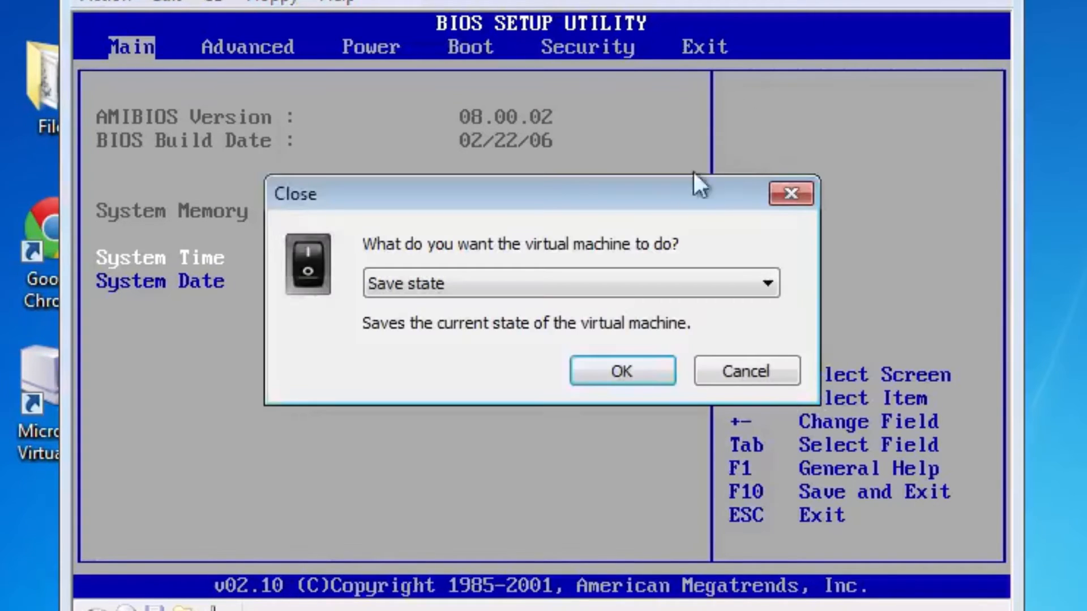
Shut down the virtual machine and close the Virtual PC console.
{"action": "left_click", "coordinate": [621, 370]}
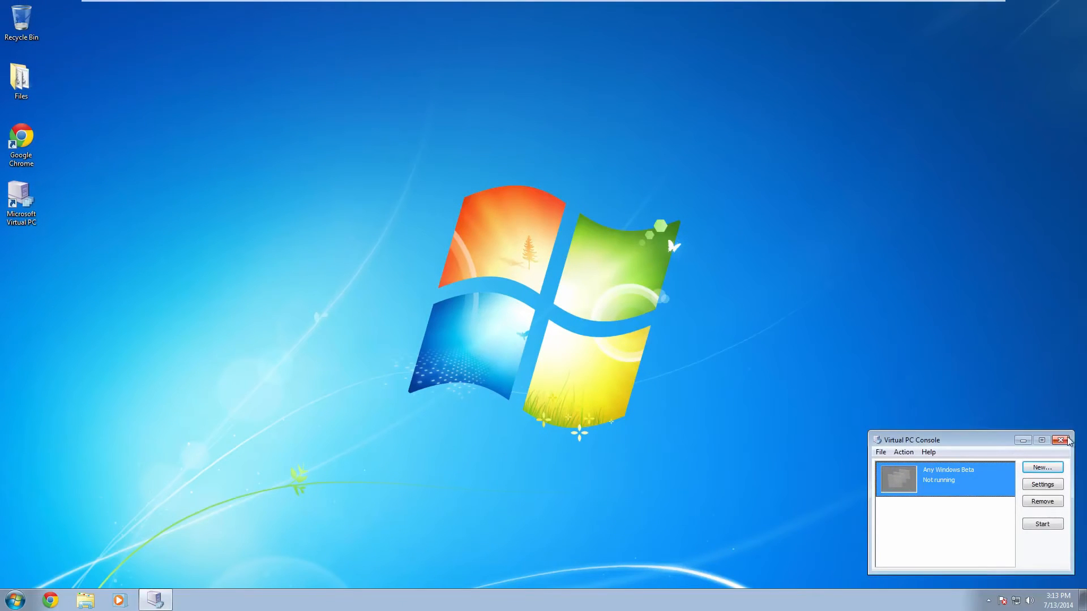
{"action": "left_click", "coordinate": [1059, 439]}
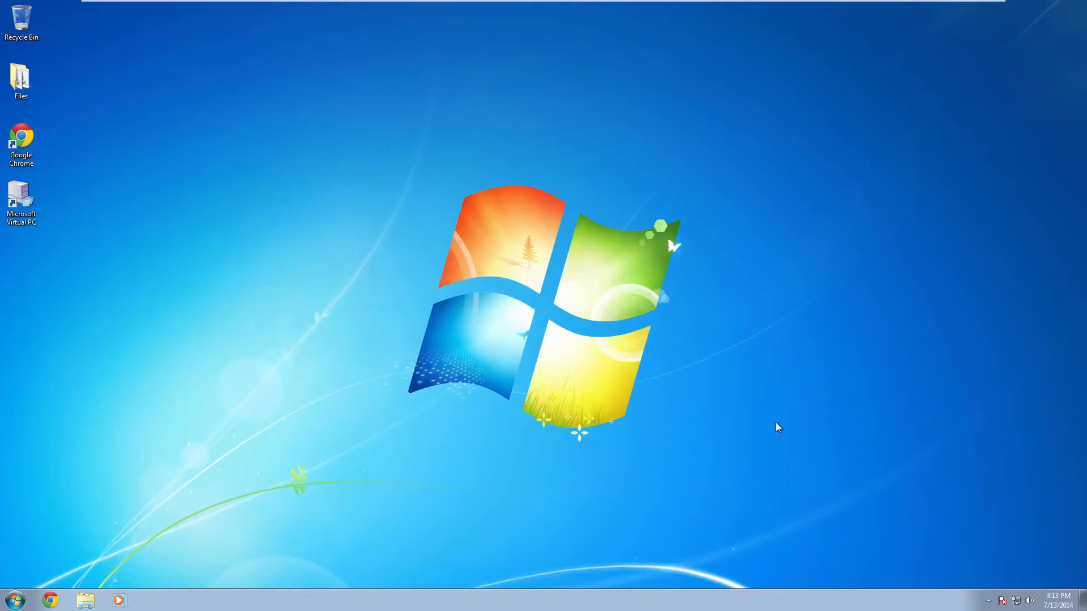
Browse Documents > My Virtual Machines > Any Windows Beta to show its hard disk and VMC file.
{"action": "left_click", "coordinate": [85, 600]}
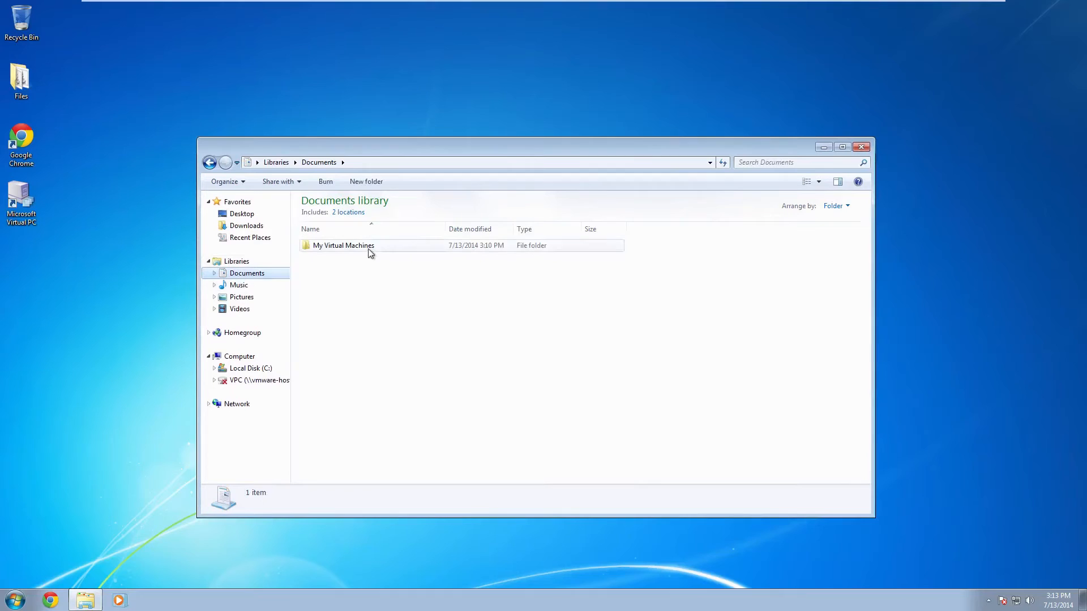
{"action": "double_click", "coordinate": [343, 245]}
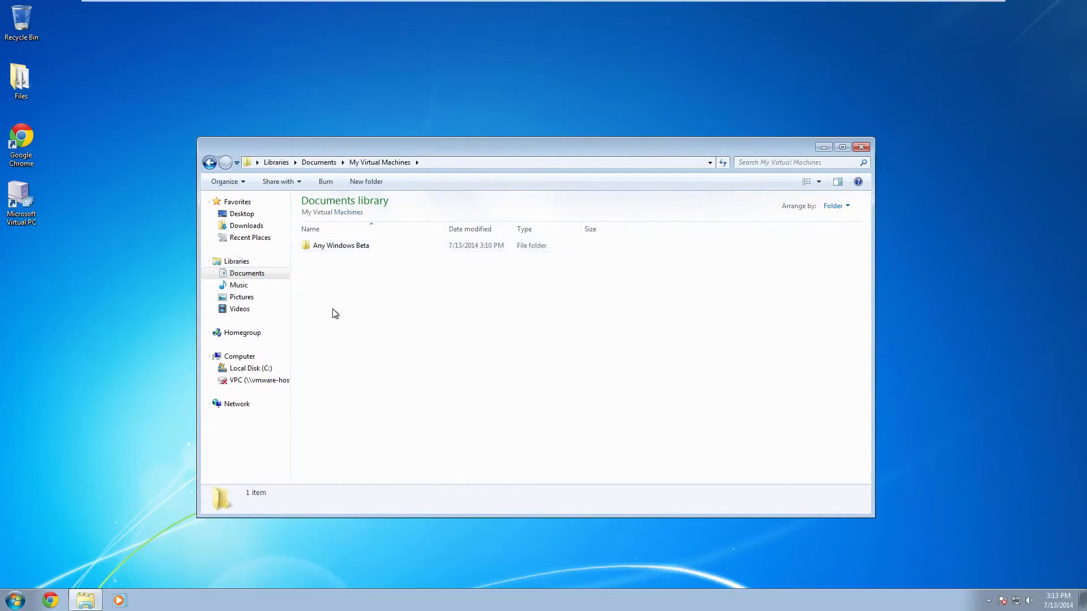
{"action": "mouse_move", "coordinate": [339, 245]}
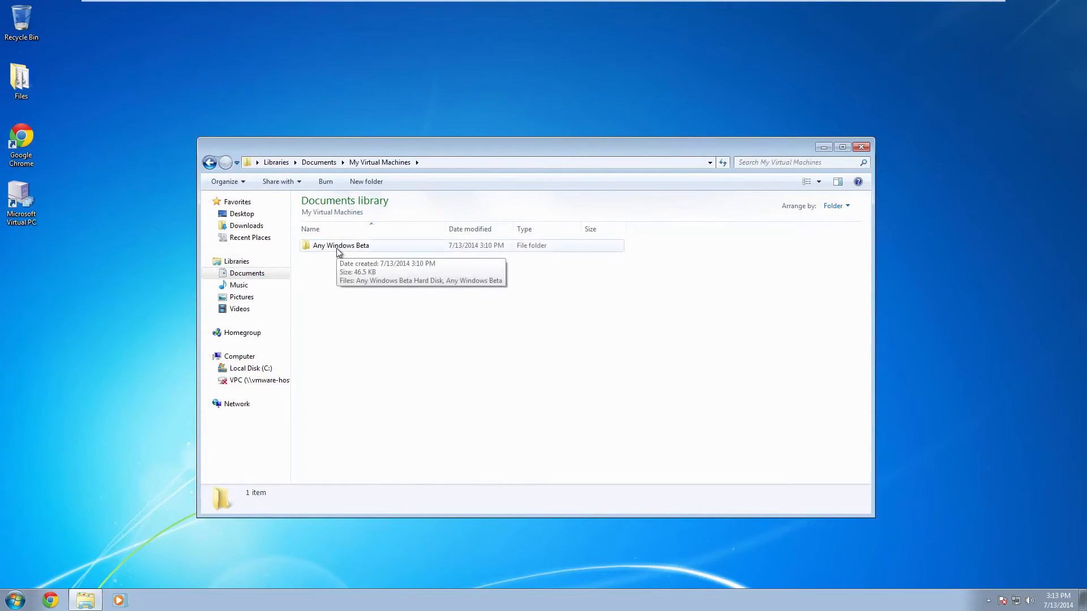
{"action": "mouse_move", "coordinate": [396, 252]}
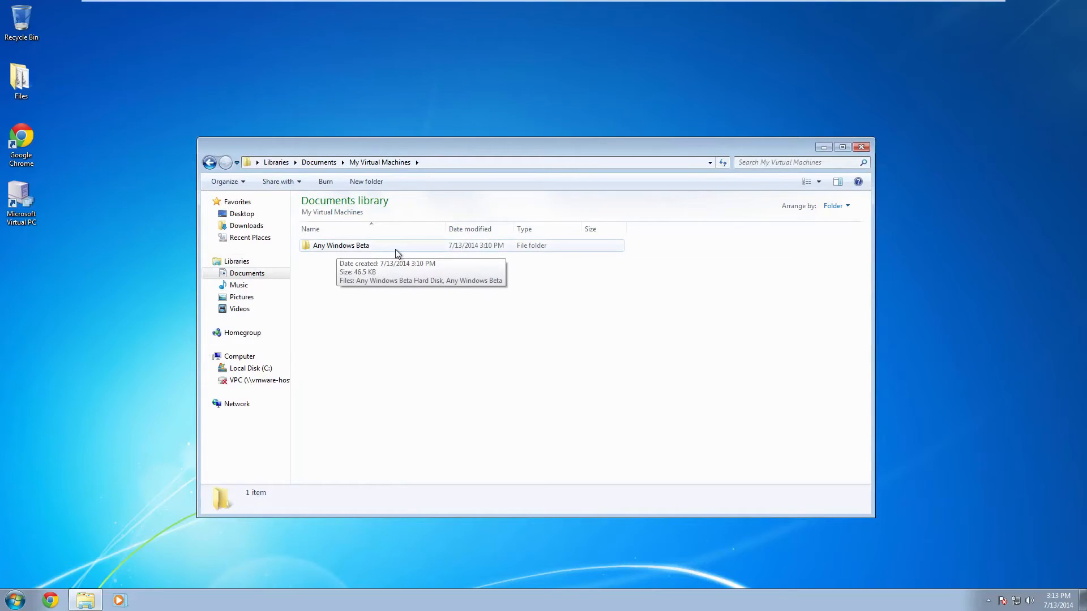
{"action": "left_click", "coordinate": [340, 246]}
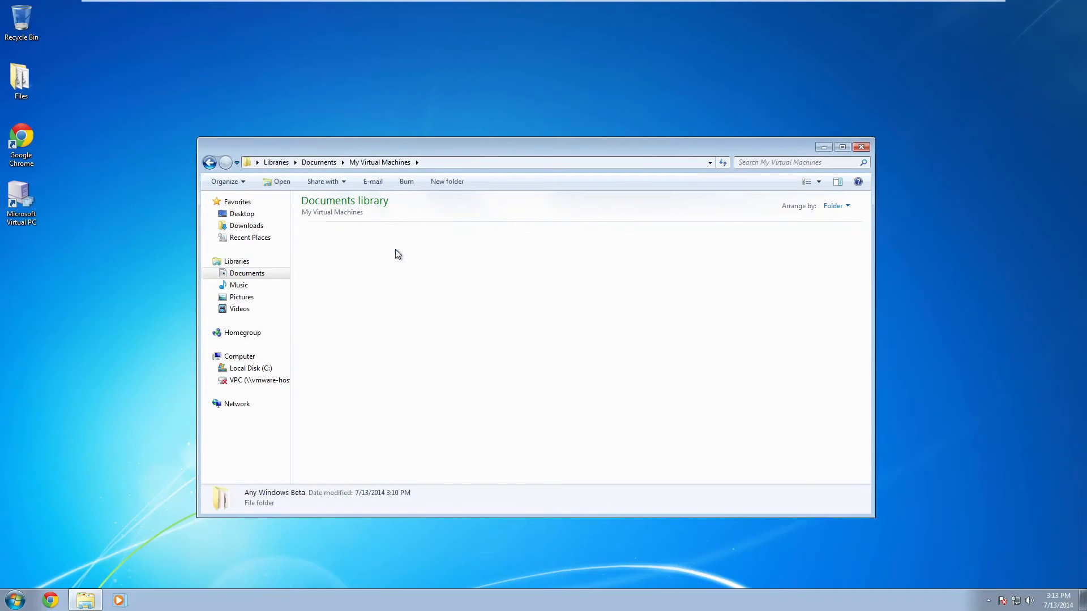
{"action": "double_click", "coordinate": [274, 497]}
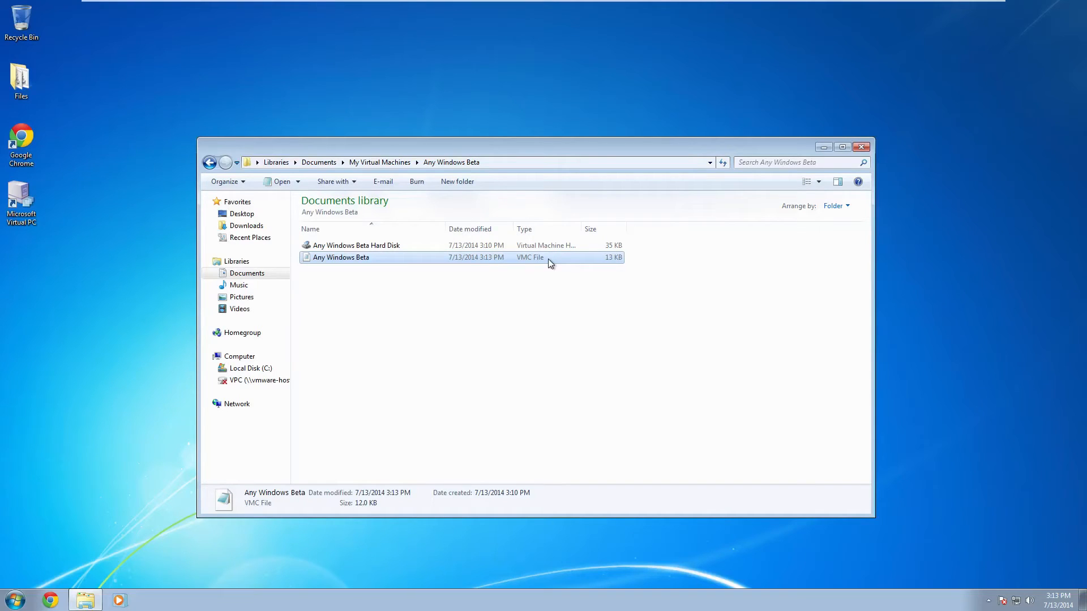
{"action": "mouse_move", "coordinate": [405, 259]}
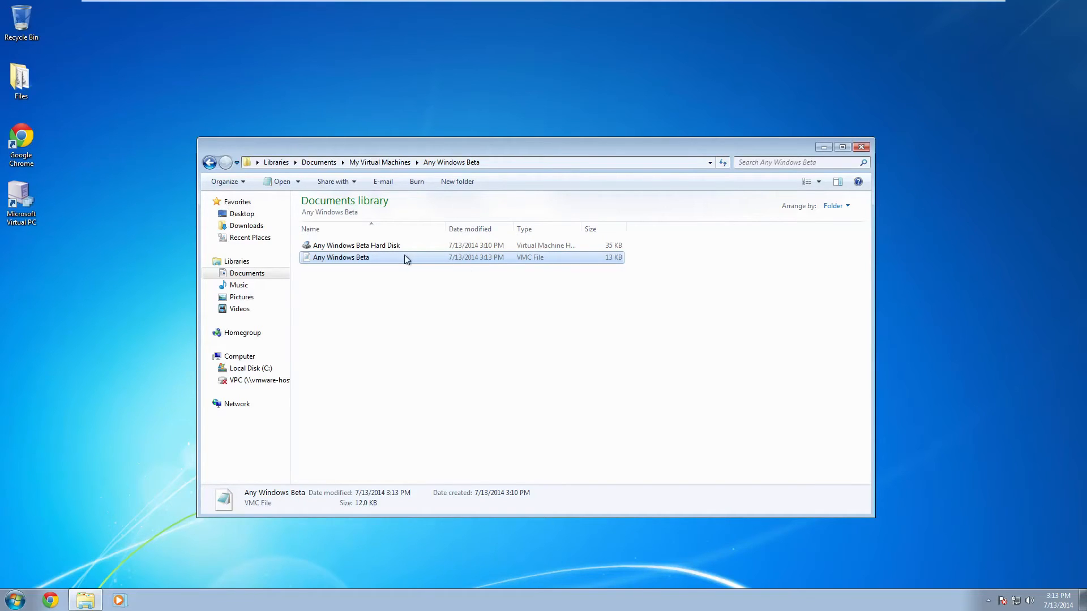
Open Any Windows Beta.vmc in Notepad via Edit after backing out of Open with.
{"action": "right_click", "coordinate": [340, 257]}
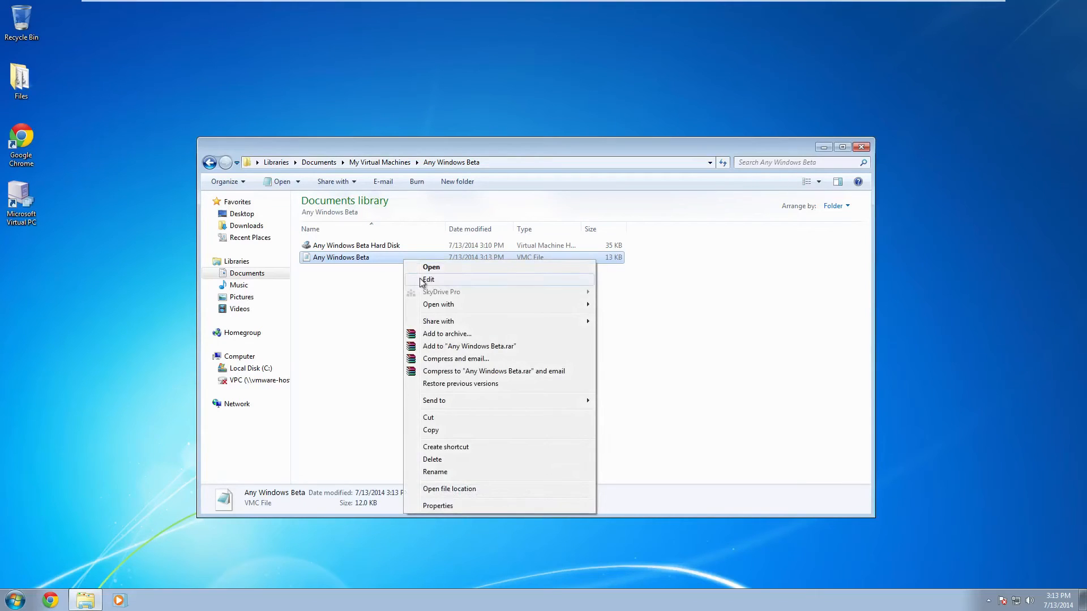
{"action": "mouse_move", "coordinate": [449, 283]}
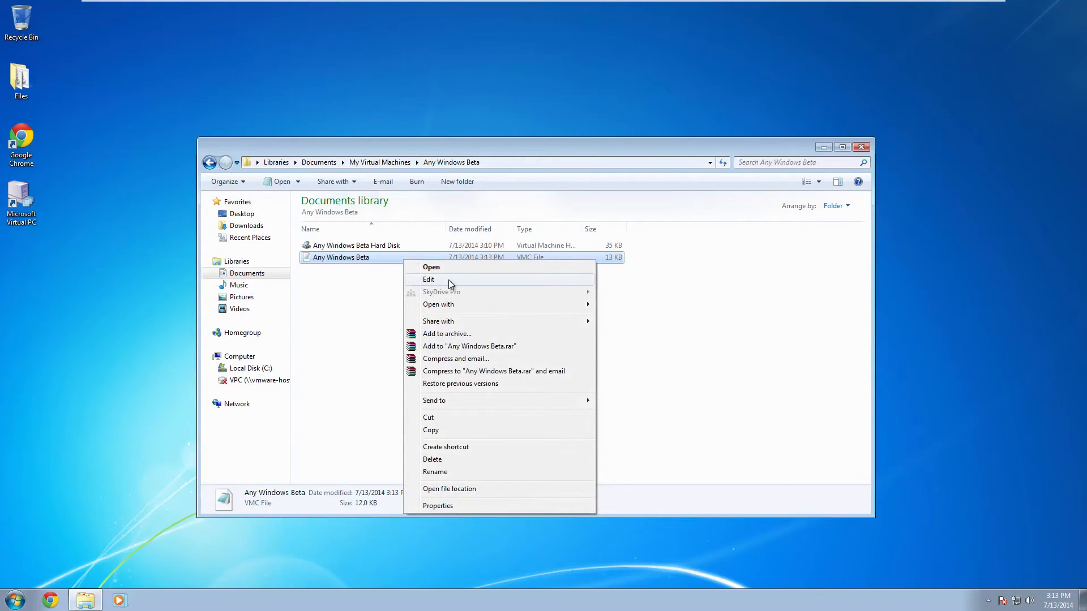
{"action": "mouse_move", "coordinate": [438, 305]}
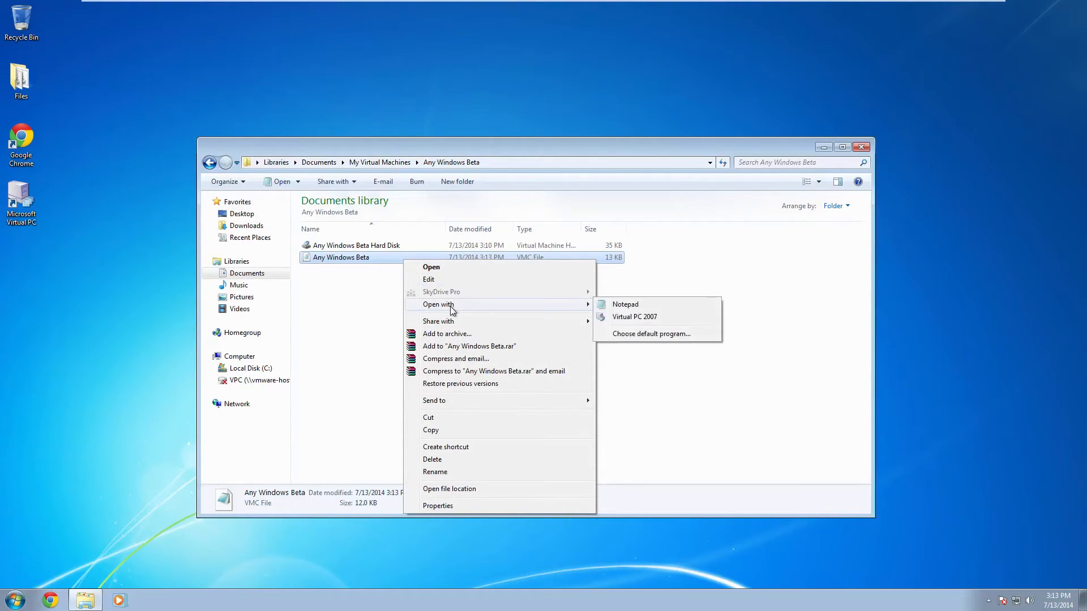
{"action": "left_click", "coordinate": [650, 333]}
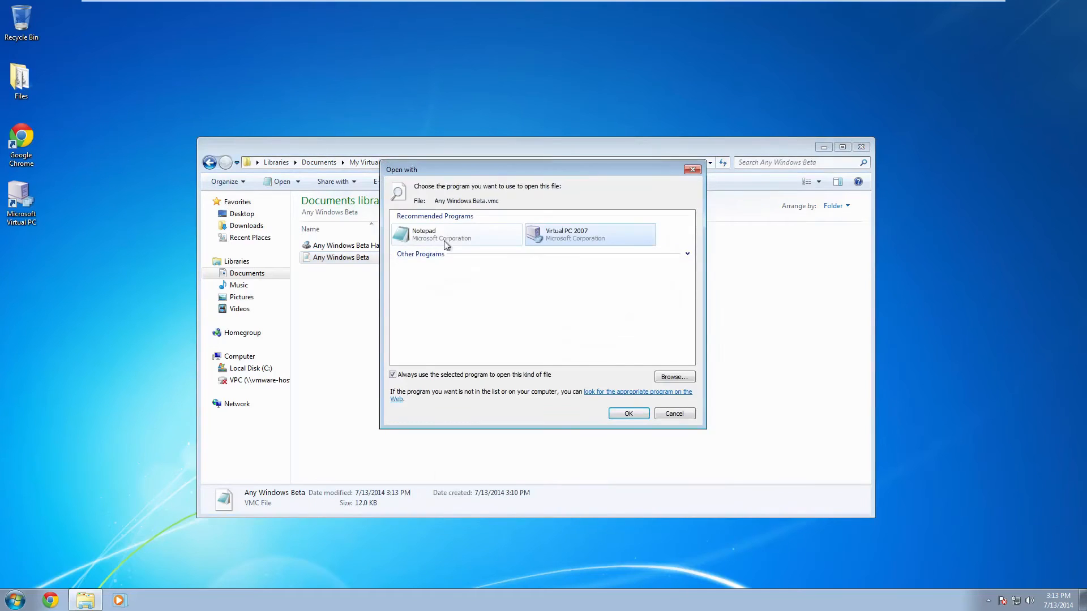
{"action": "right_click", "coordinate": [340, 257]}
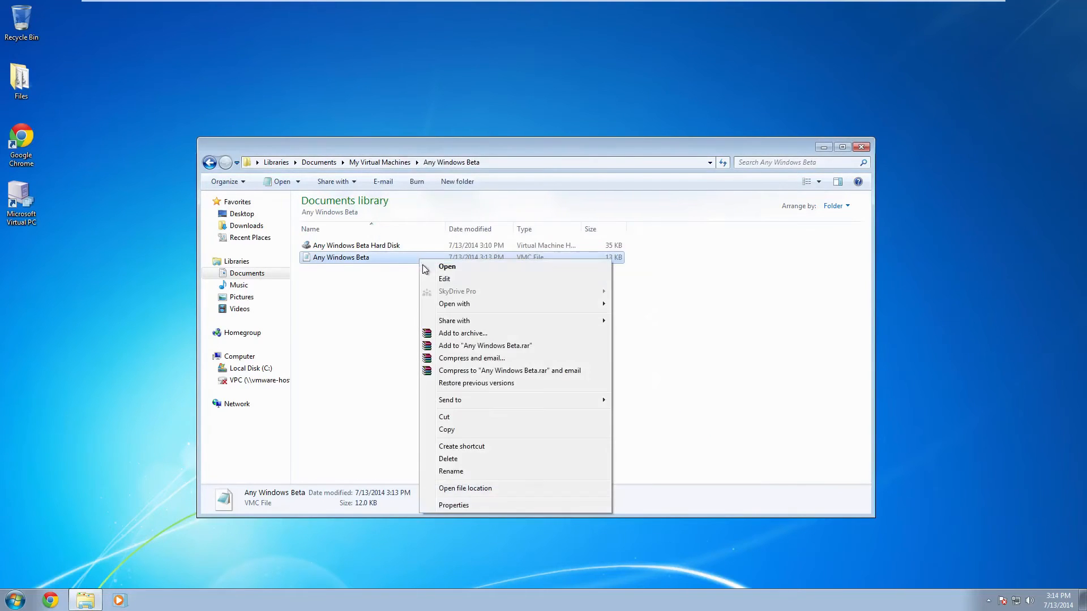
{"action": "left_click", "coordinate": [444, 278]}
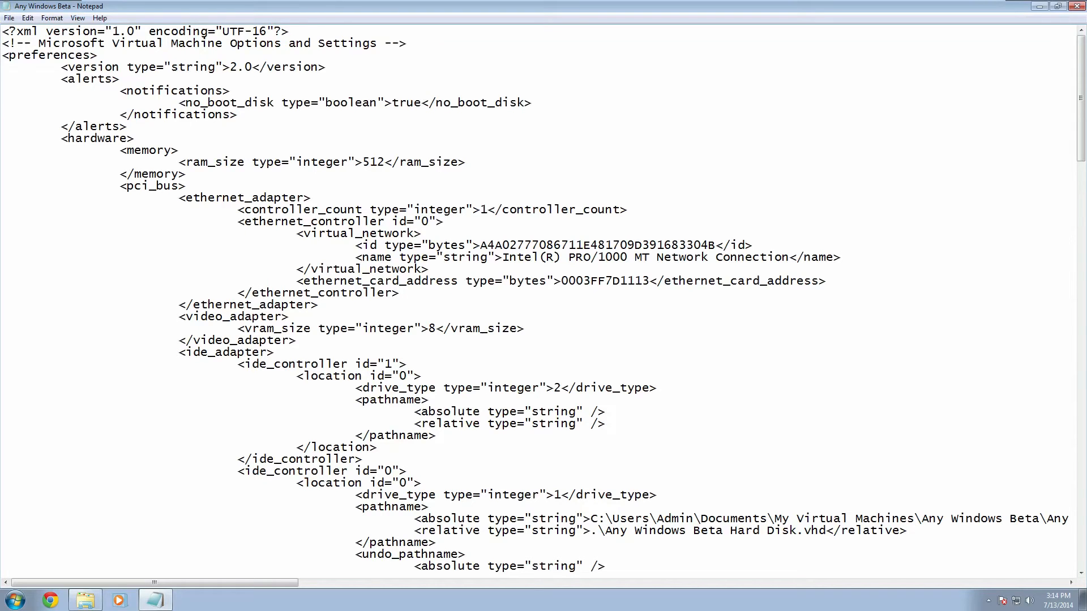
Paste a components block with host_time_sync enabled=false after </video>, fix indentation, save and close Notepad.
{"action": "scroll", "scroll_direction": "down", "scroll_amount": 3}
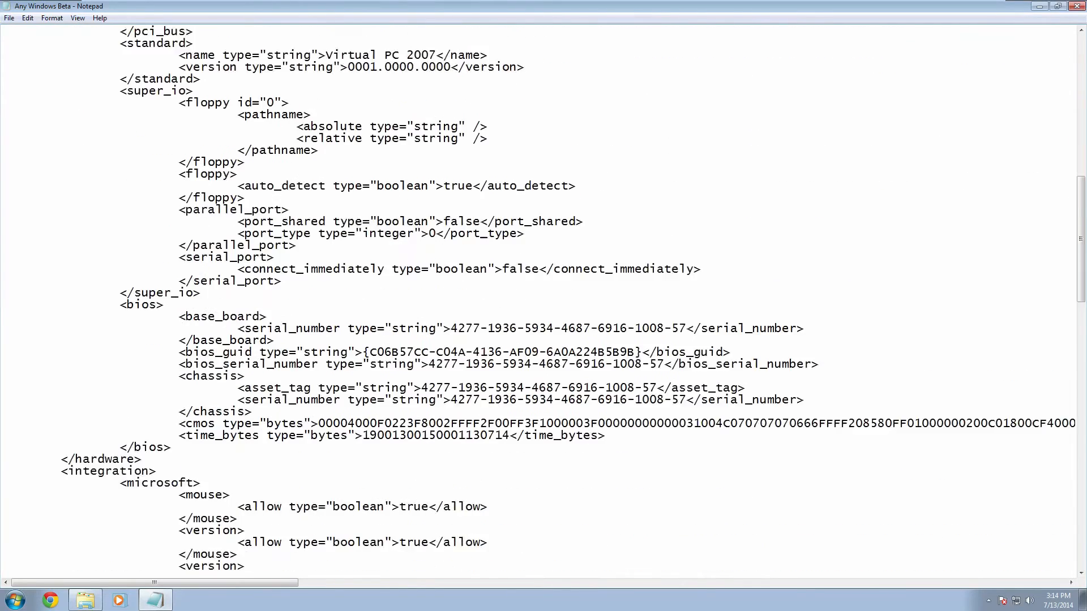
{"action": "scroll", "scroll_direction": "down", "scroll_amount": 3}
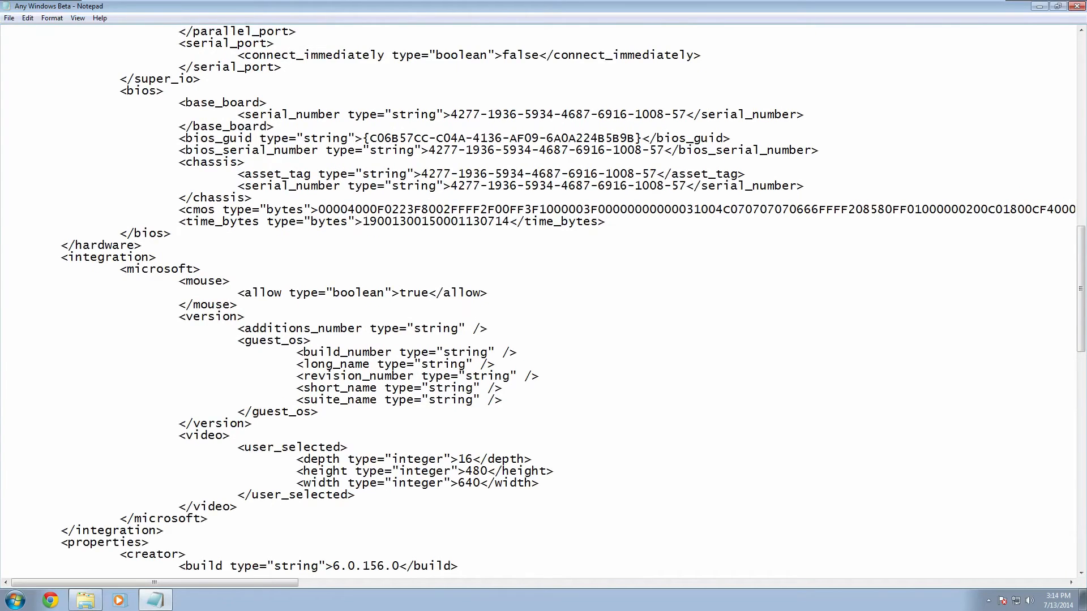
{"action": "scroll", "scroll_direction": "down", "scroll_amount": 3}
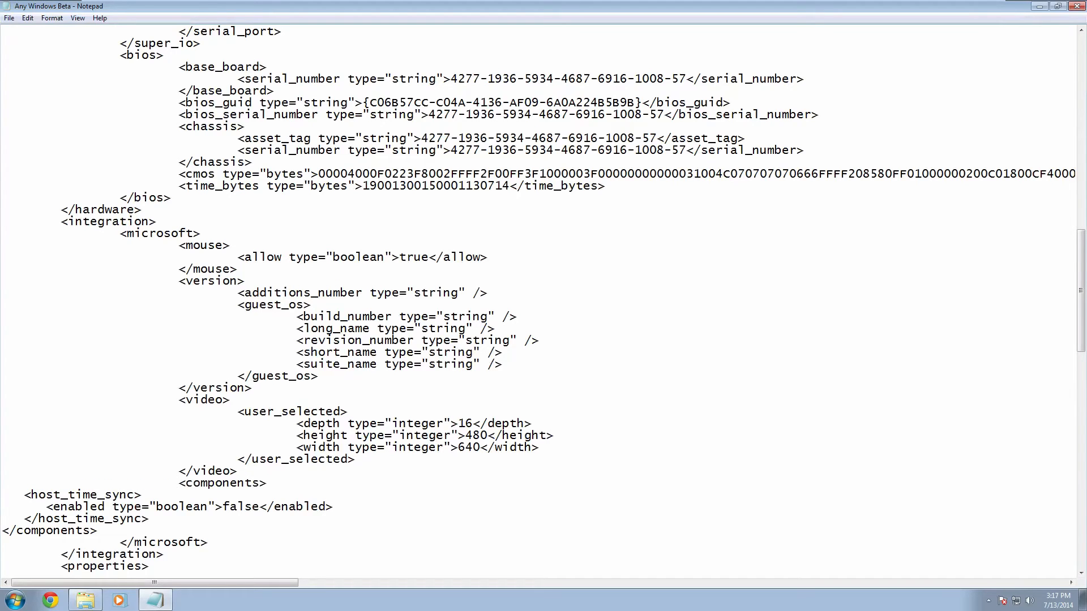
{"action": "left_click", "coordinate": [178, 483]}
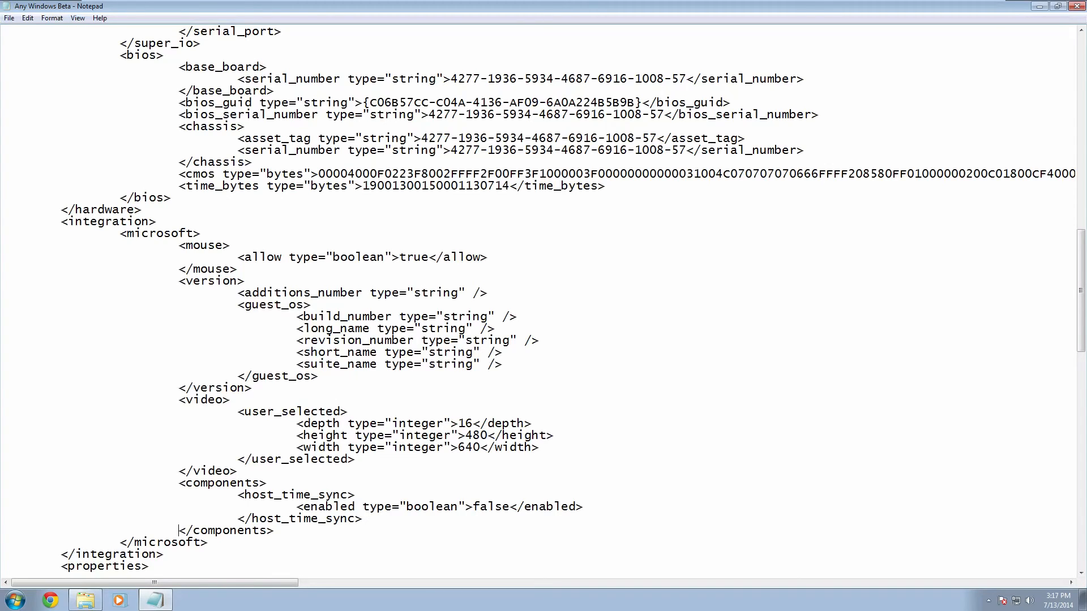
{"action": "left_click", "coordinate": [9, 17]}
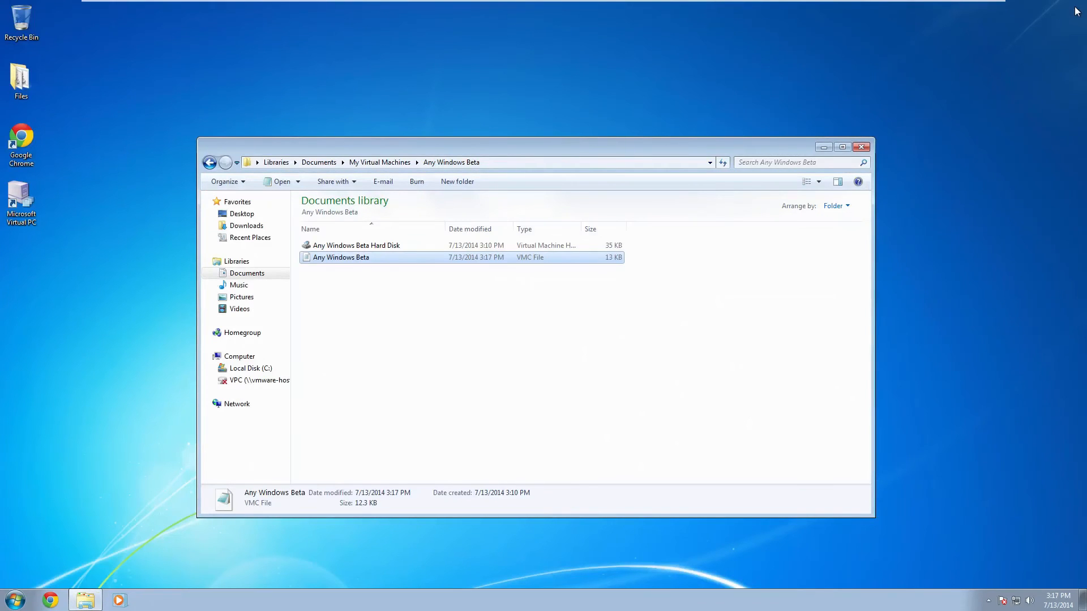
{"action": "mouse_move", "coordinate": [862, 146]}
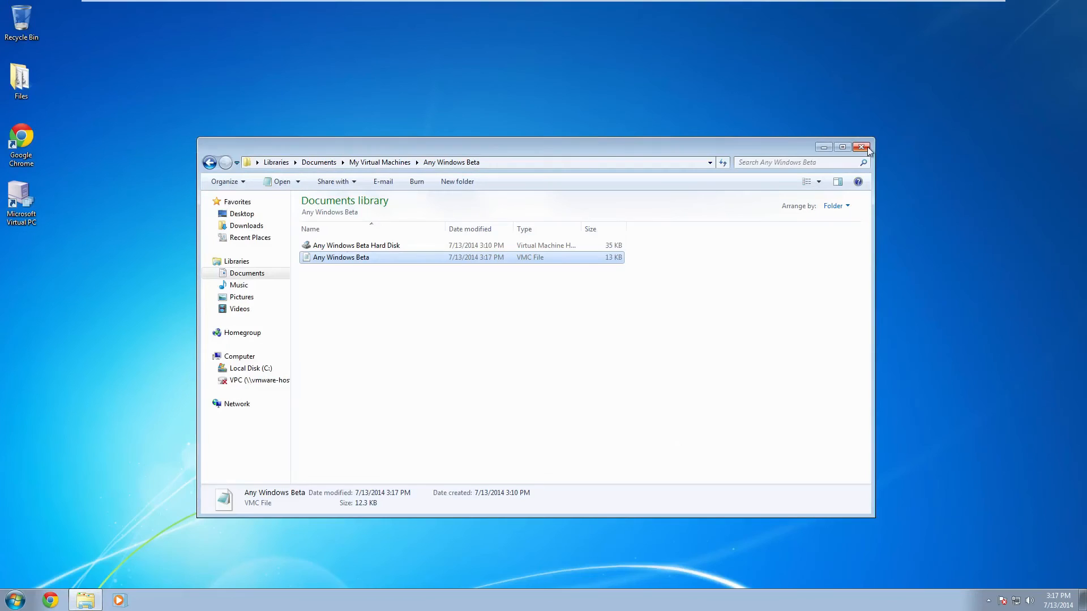
{"action": "mouse_move", "coordinate": [862, 147]}
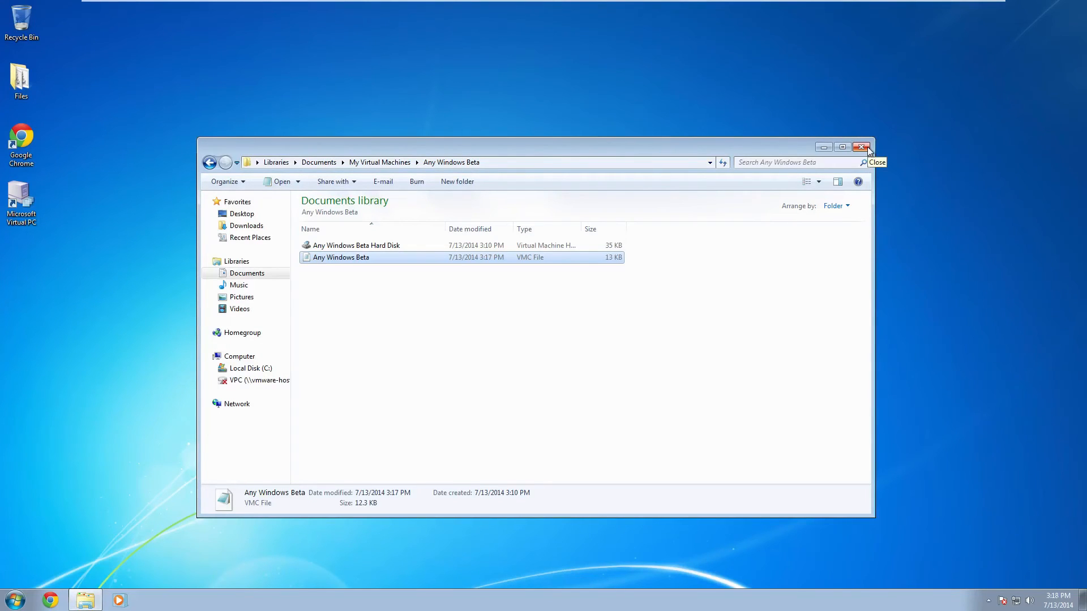
Close the Any Windows Beta folder window, leaving the Virtual PC console visible.
{"action": "left_click", "coordinate": [861, 146]}
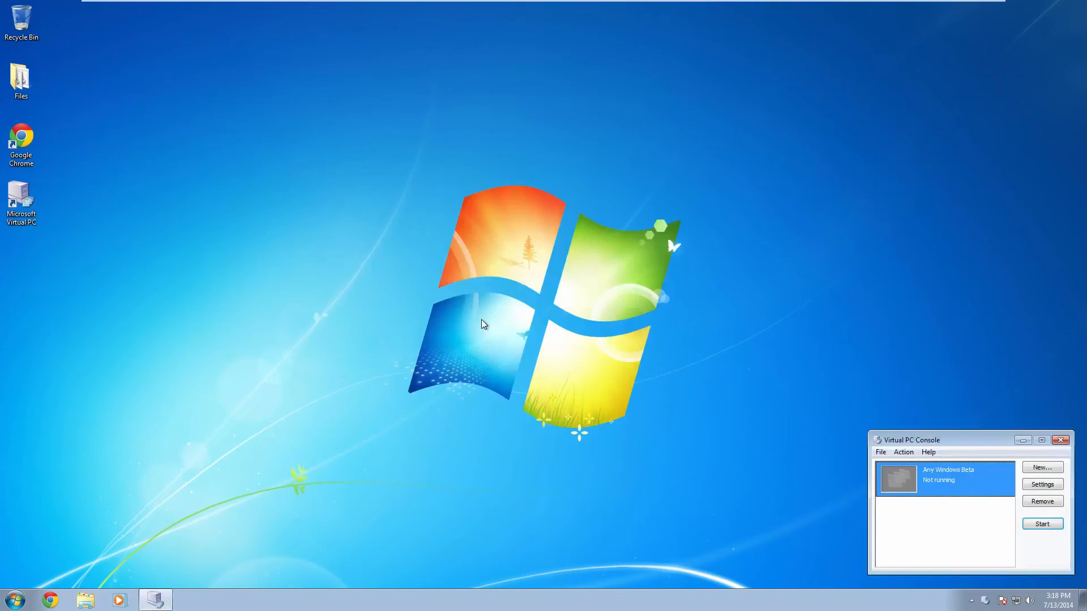
Start Any Windows Beta again, enter BIOS setup and move to the Exit tab.
{"action": "left_click", "coordinate": [1042, 523]}
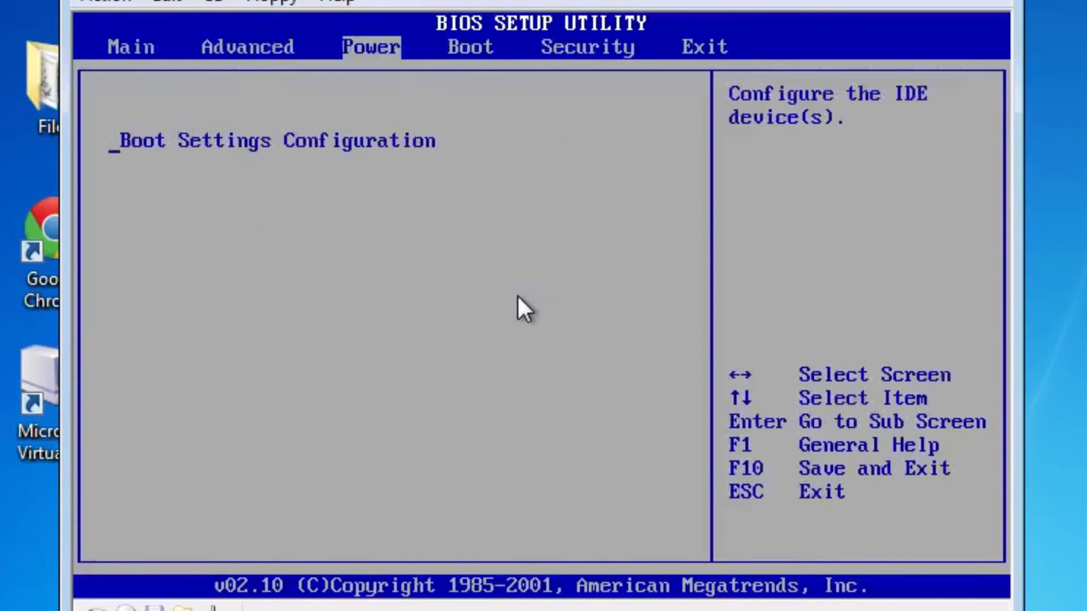
{"action": "left_click", "coordinate": [704, 46]}
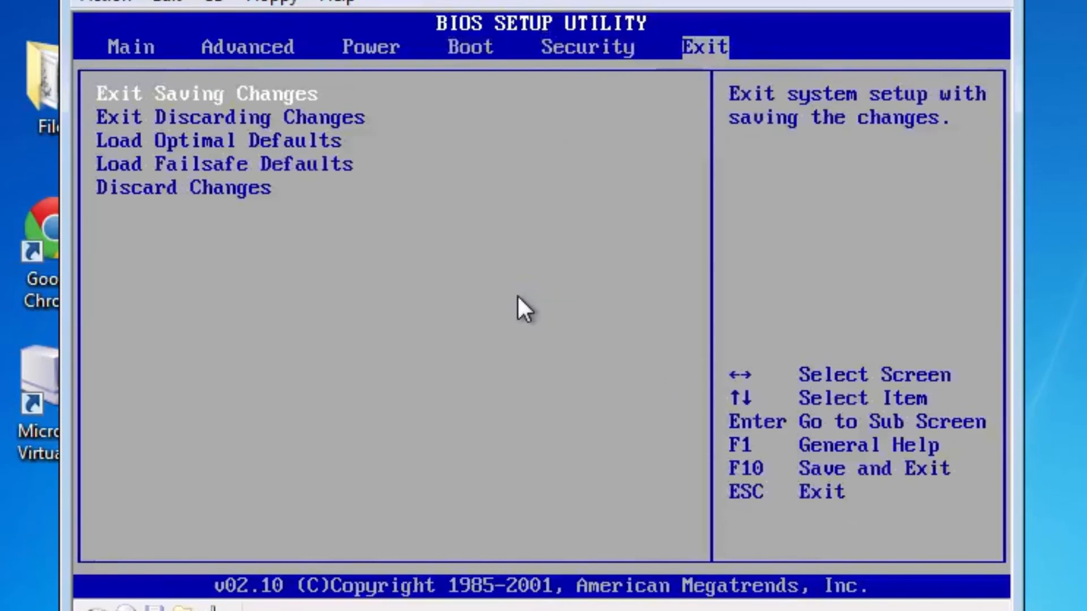